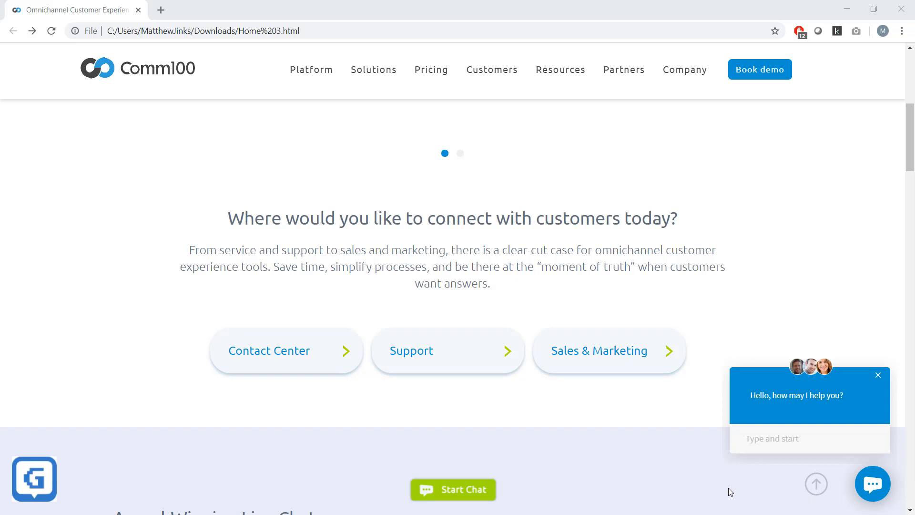
mouse_move(522, 504)
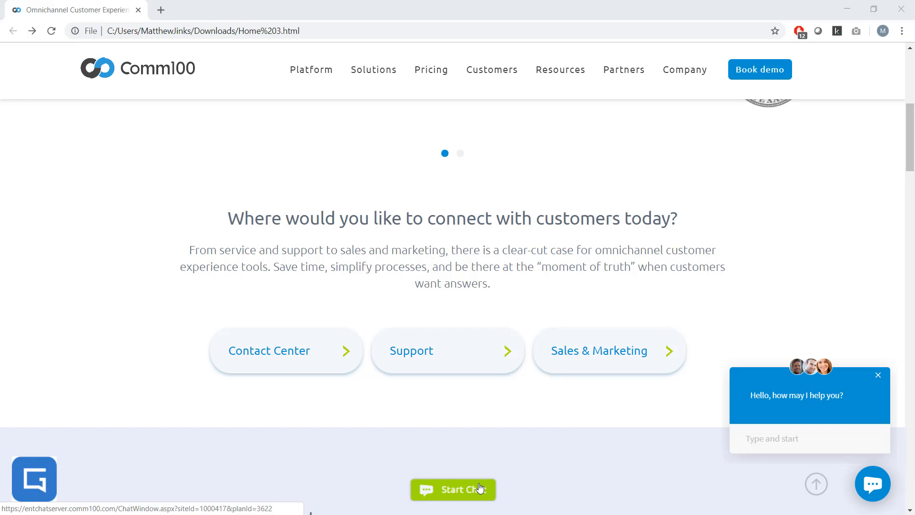
Start a pop-up chat, end it at the rating form, and close that window
left_click(453, 490)
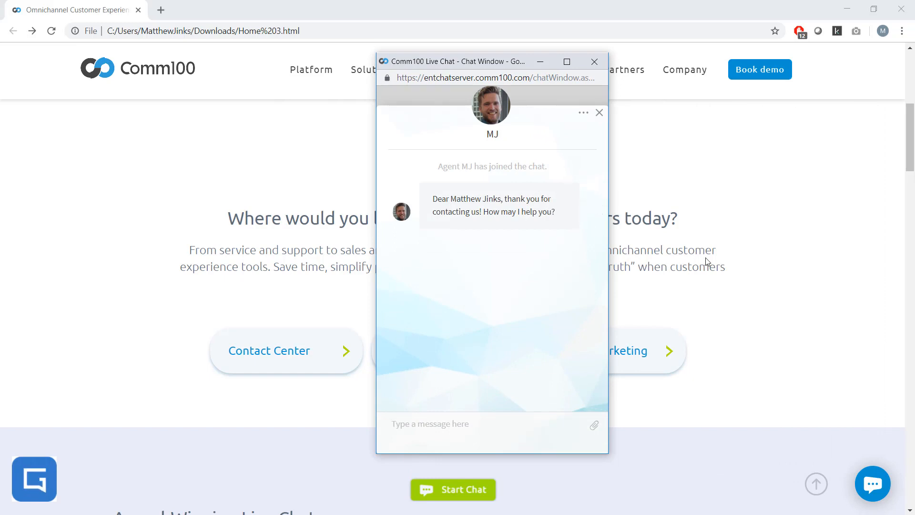
mouse_move(600, 112)
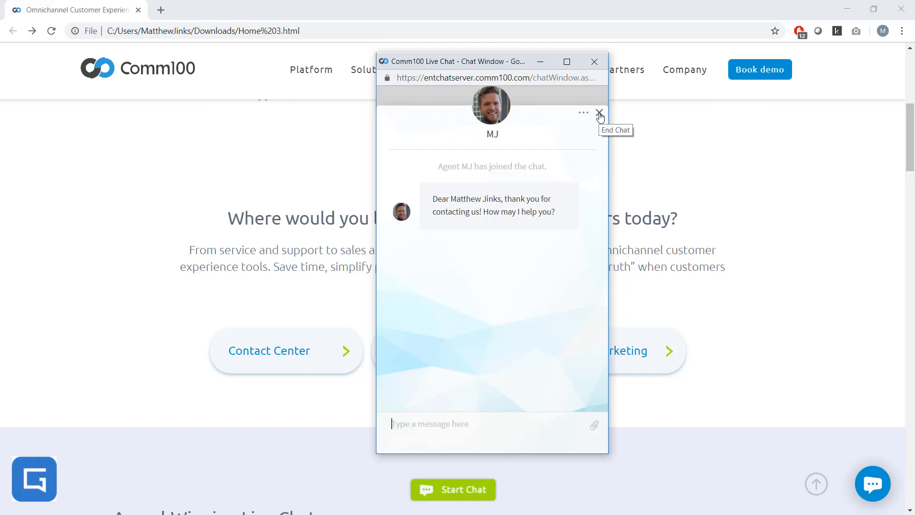
left_click(599, 113)
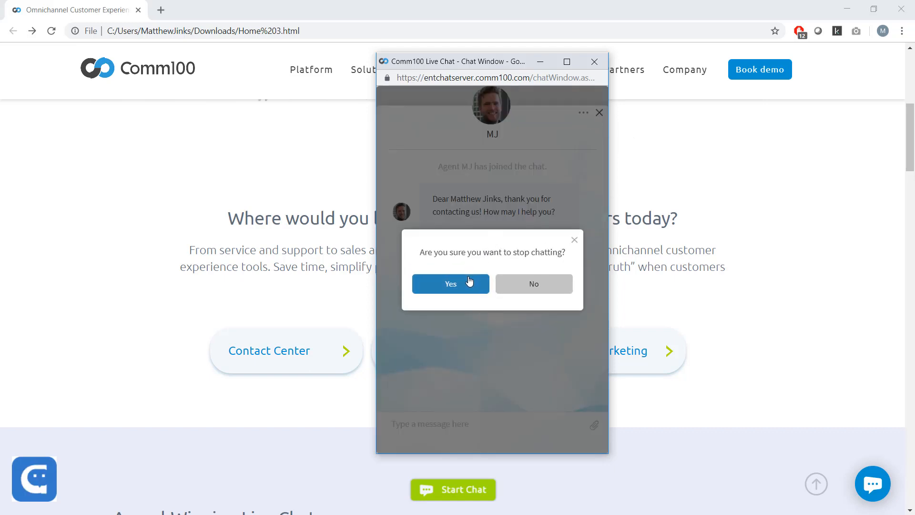
left_click(450, 284)
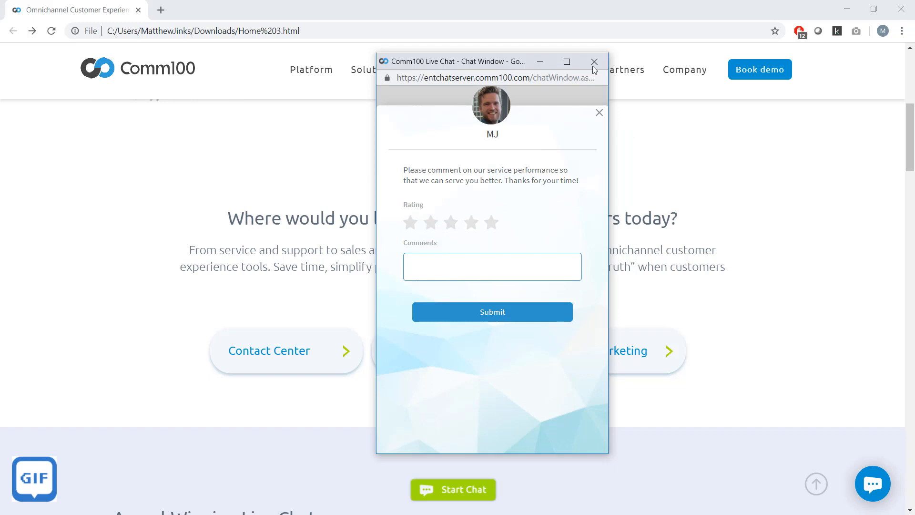
left_click(594, 61)
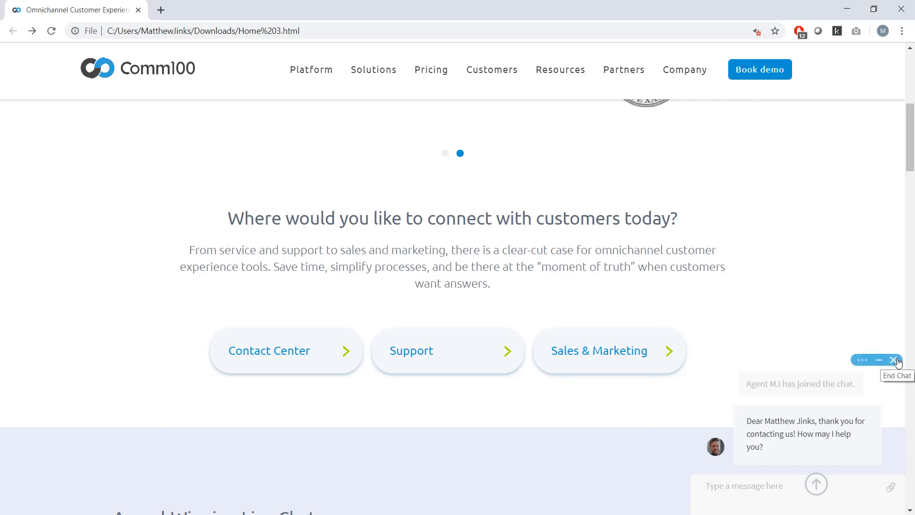
End the embedded chat with MJ, then reopen the chat panel from the blue bubble
left_click(892, 360)
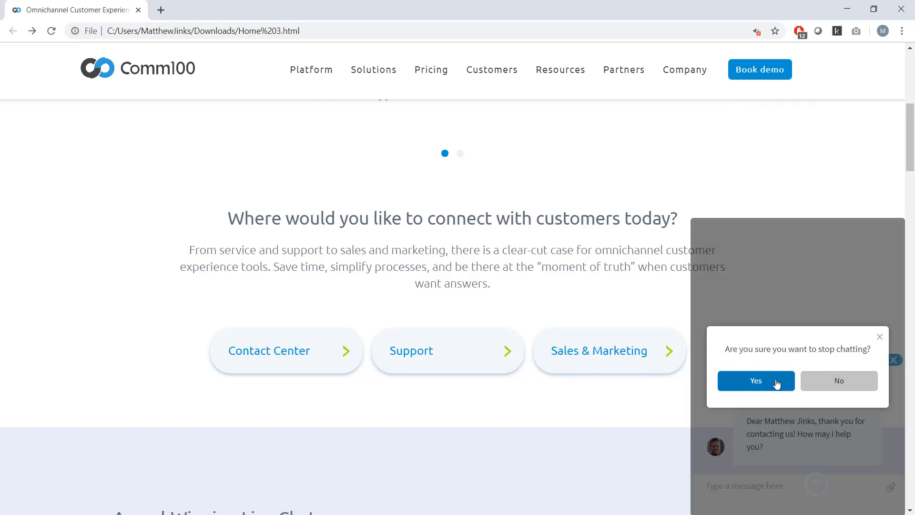
left_click(755, 381)
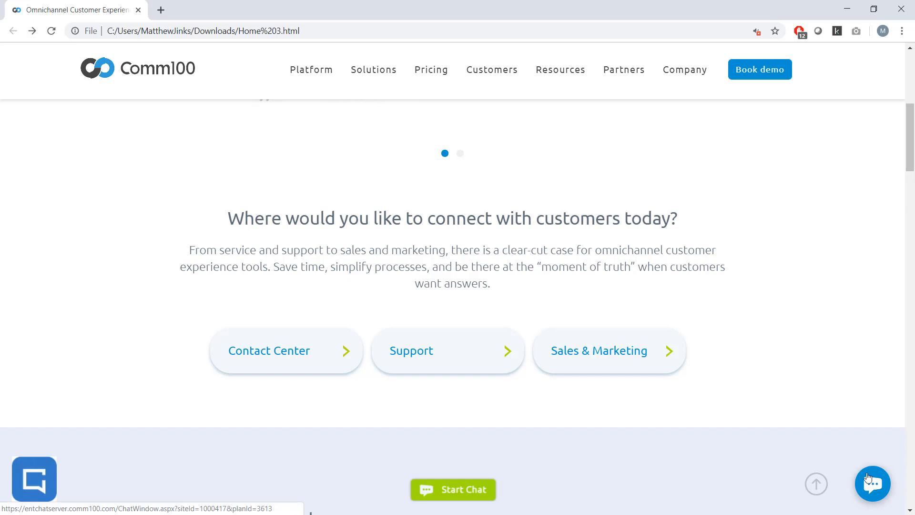
left_click(872, 483)
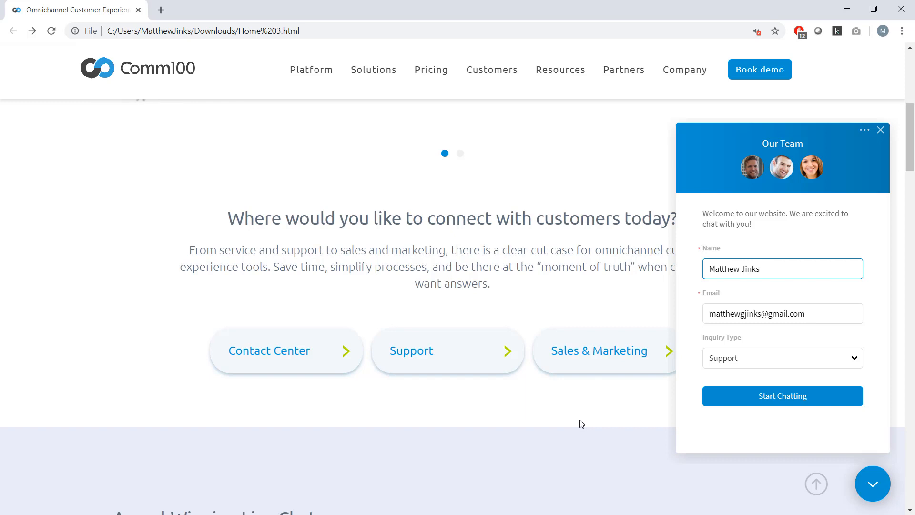
Review the pre-chat form's Name, Email and Support inquiry type fields
left_click(762, 268)
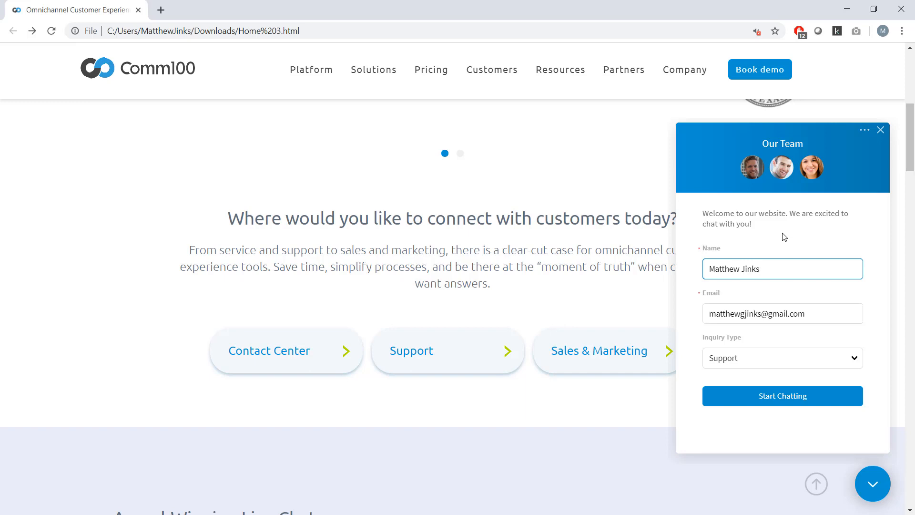
left_click(759, 269)
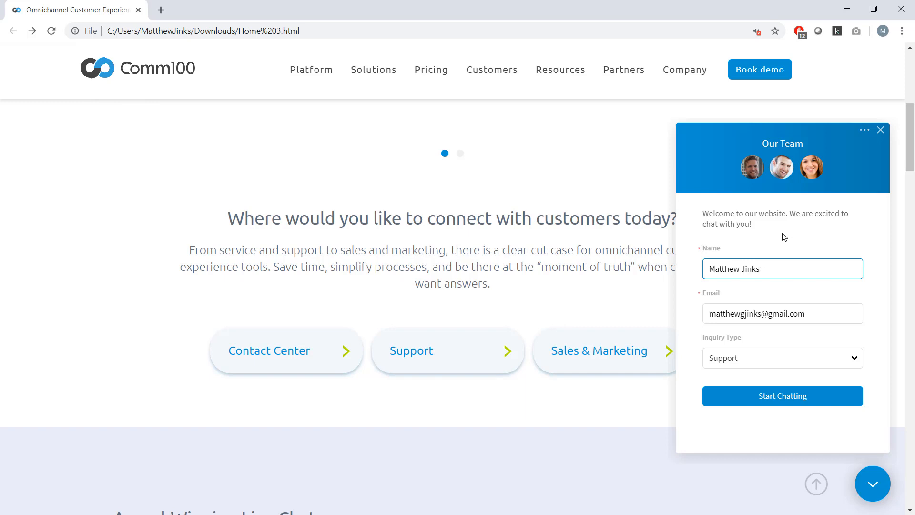
left_click(759, 268)
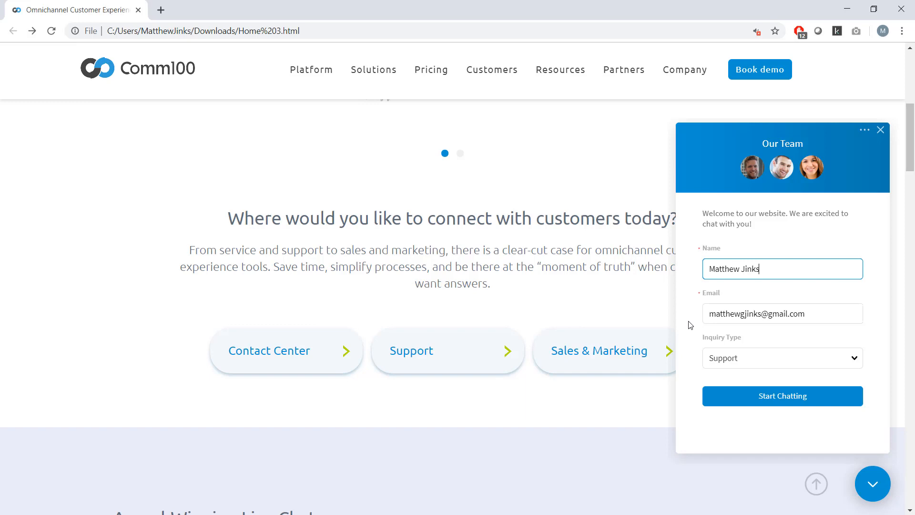
mouse_move(741, 376)
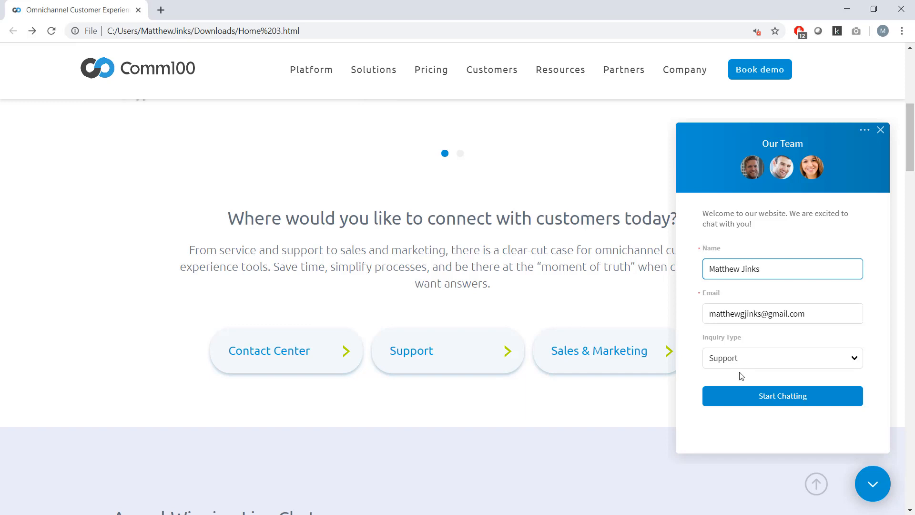
left_click(783, 396)
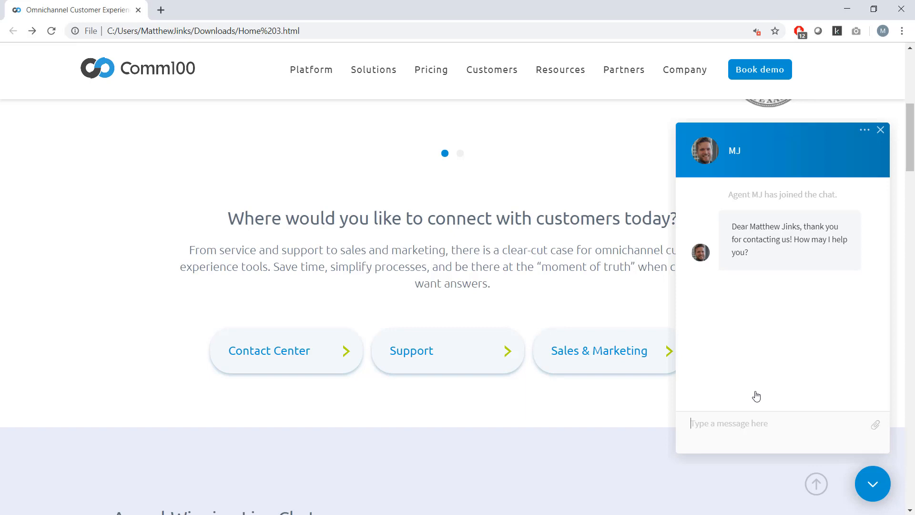
Send the visitor message 'Hello I'm just testing' to agent MJ
type("Hello")
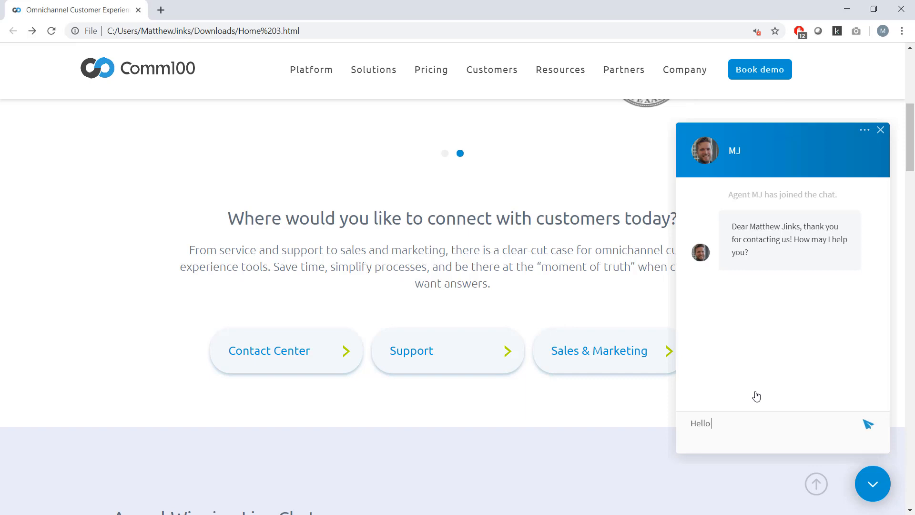
type("I'm j")
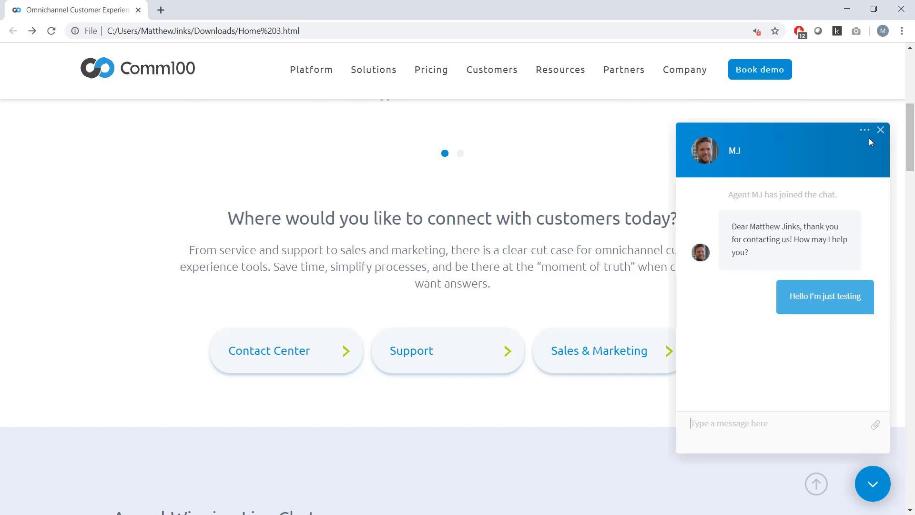
Choose Transcript from the chat's ••• menu to get it emailed after the chat
left_click(866, 130)
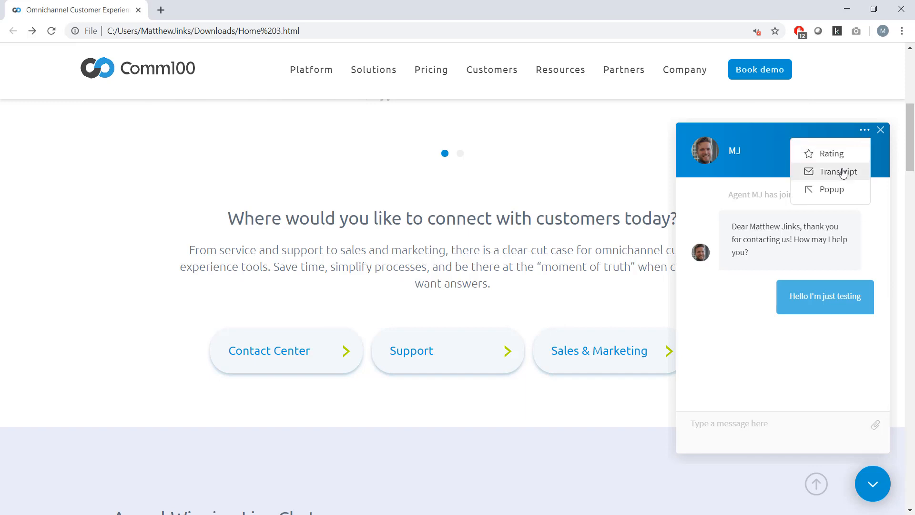
left_click(838, 171)
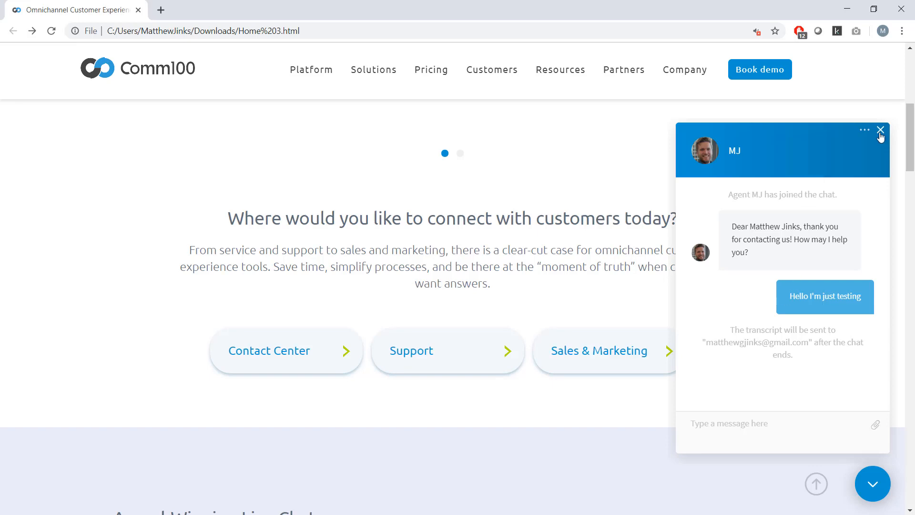
End the chat and submit five stars with the comment 'Matt's a great guy'
left_click(881, 130)
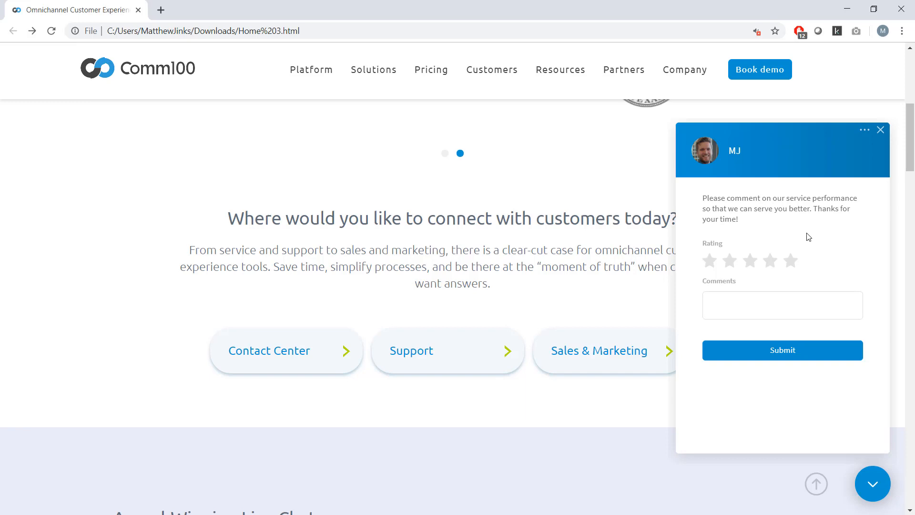
left_click(791, 261)
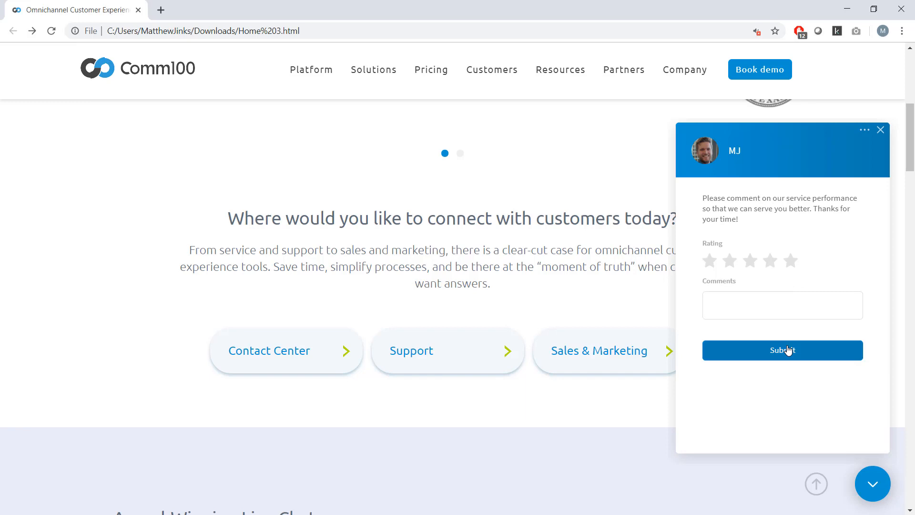
type("Matt's a great guy")
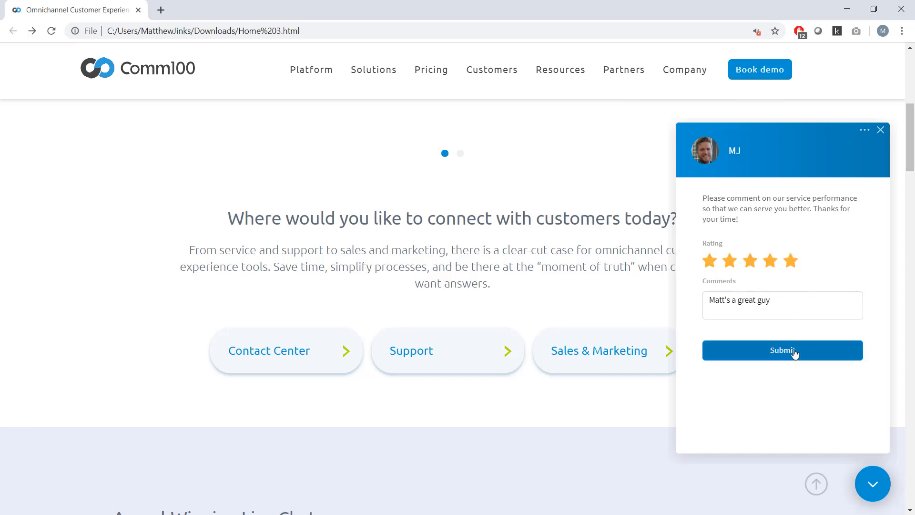
left_click(782, 351)
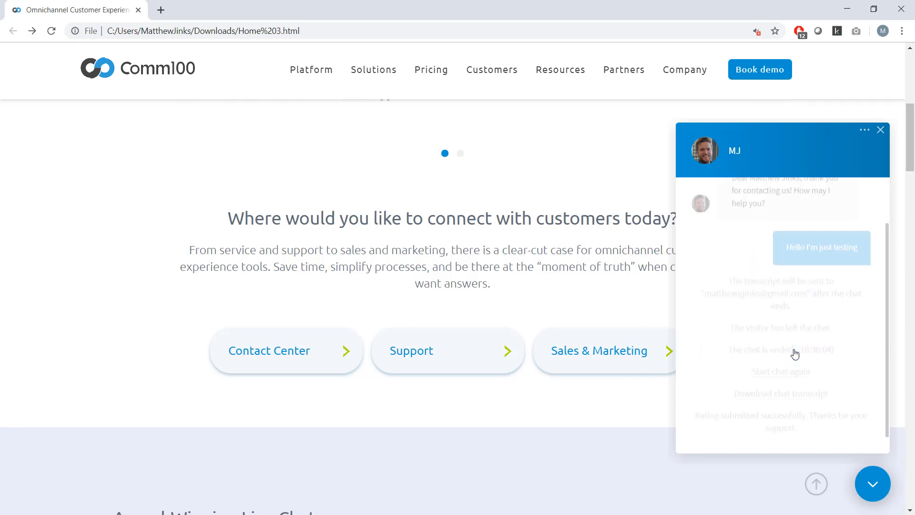
Reload to show the empty offline form asking for name, email, phone and message
left_click(881, 129)
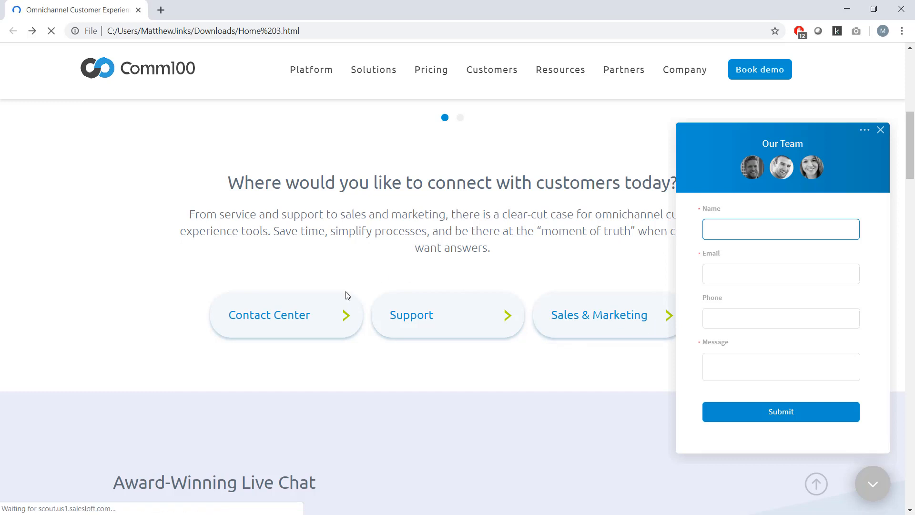
scroll("down", 3)
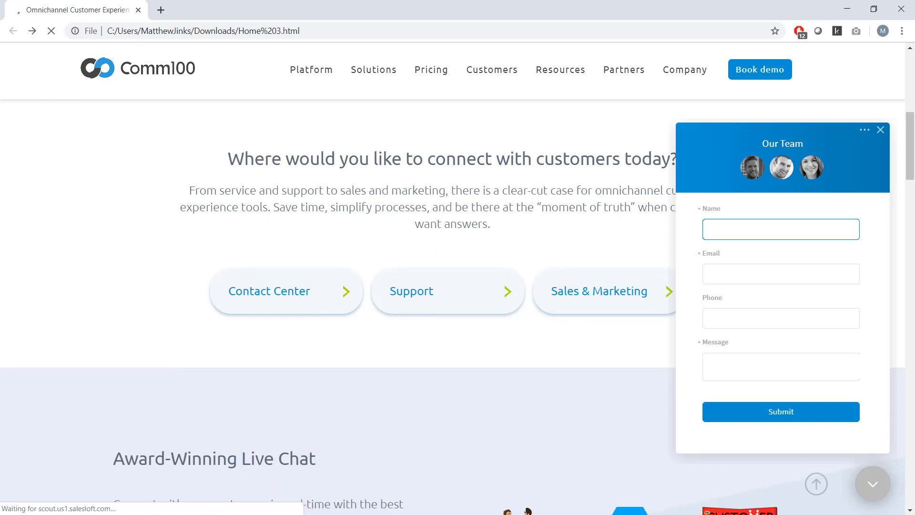
left_click(781, 229)
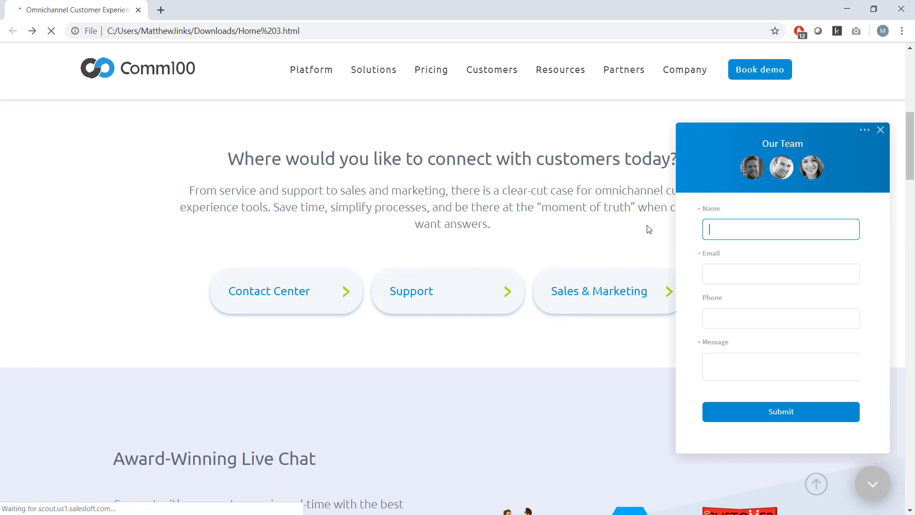
mouse_move(409, 213)
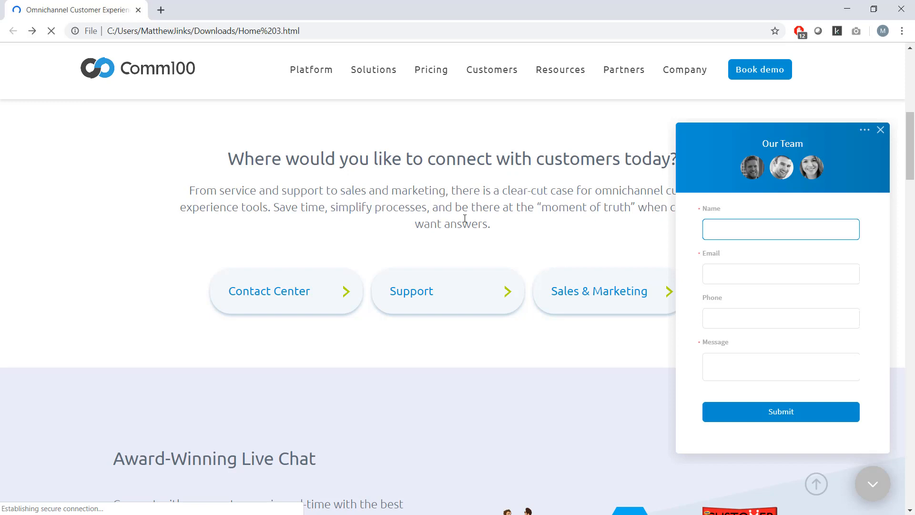
left_click(781, 229)
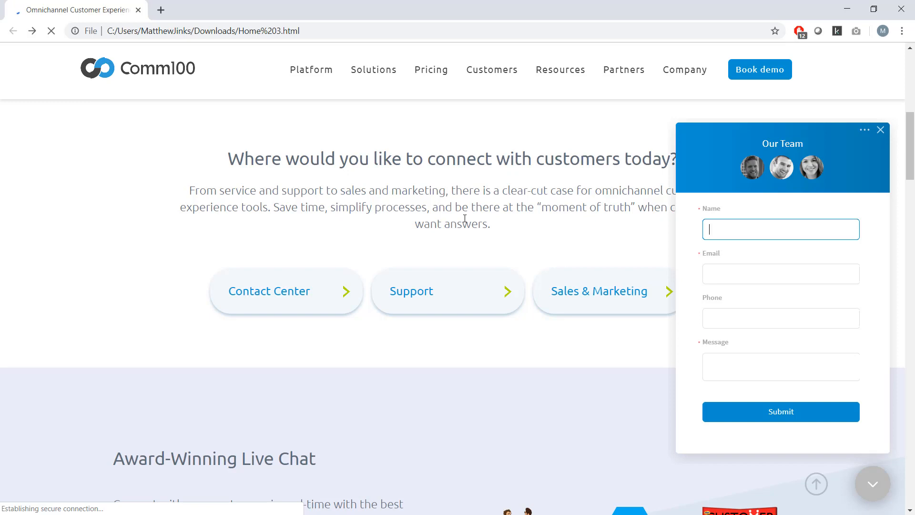